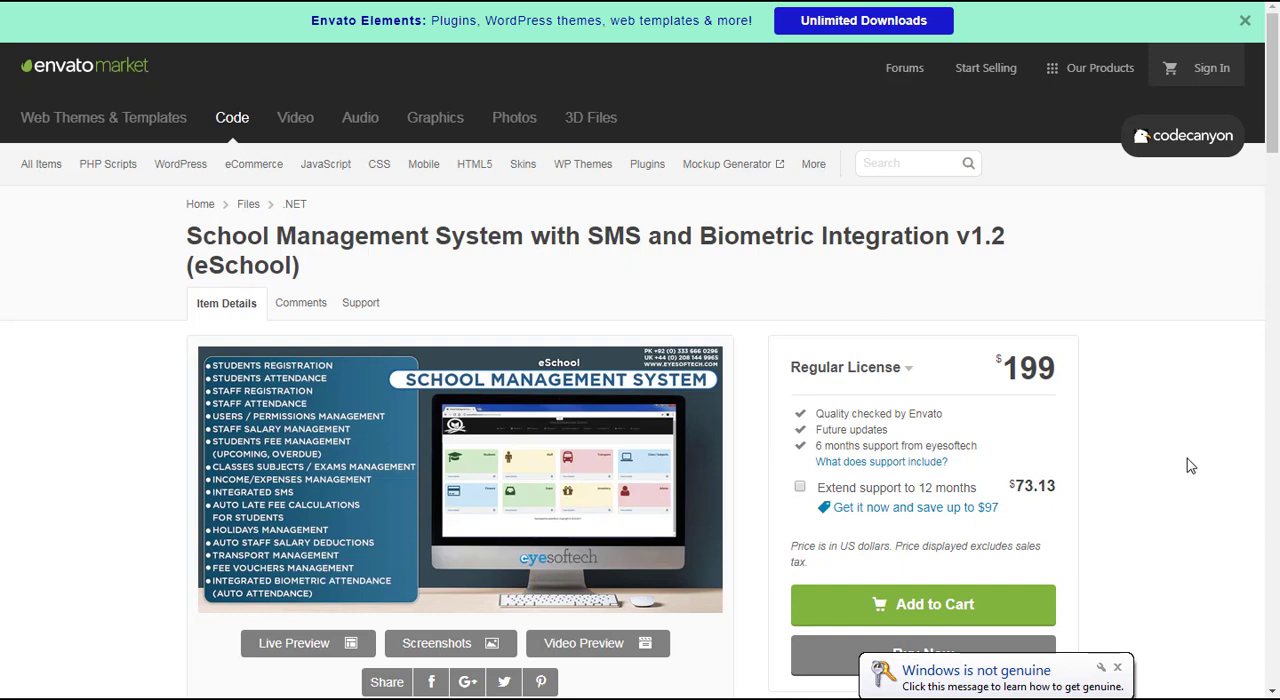
pyautogui.moveTo(1026, 174)
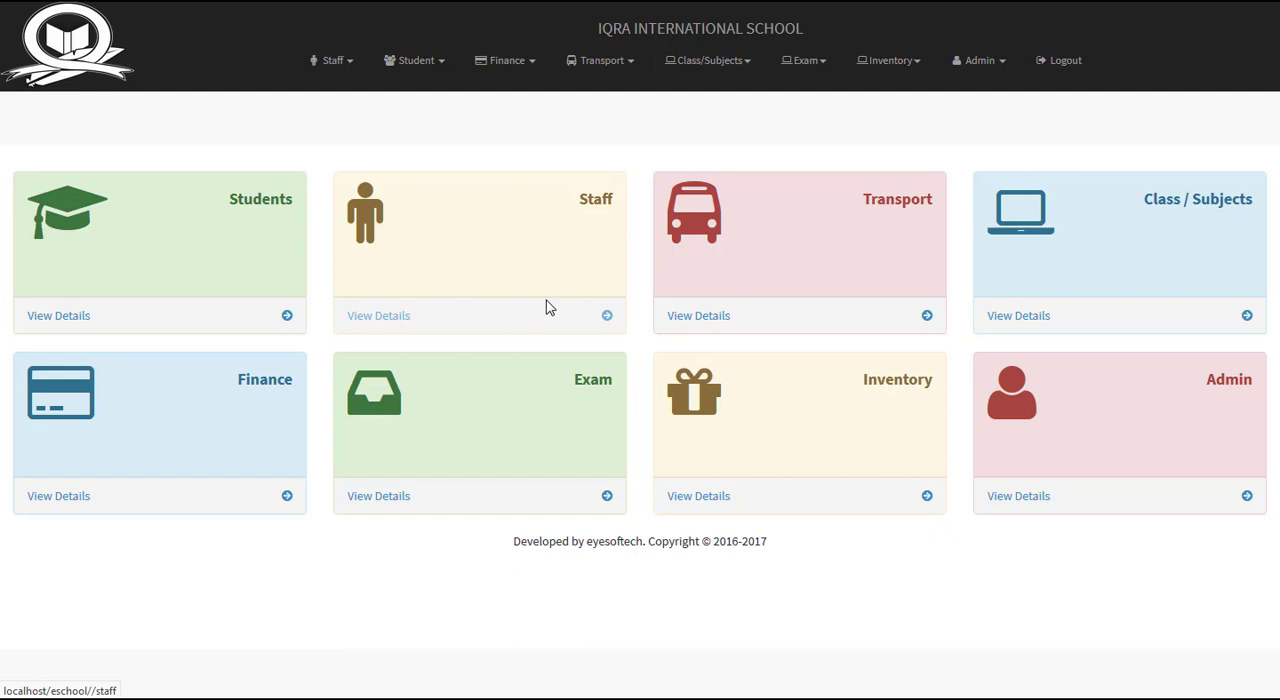
pyautogui.moveTo(522, 545)
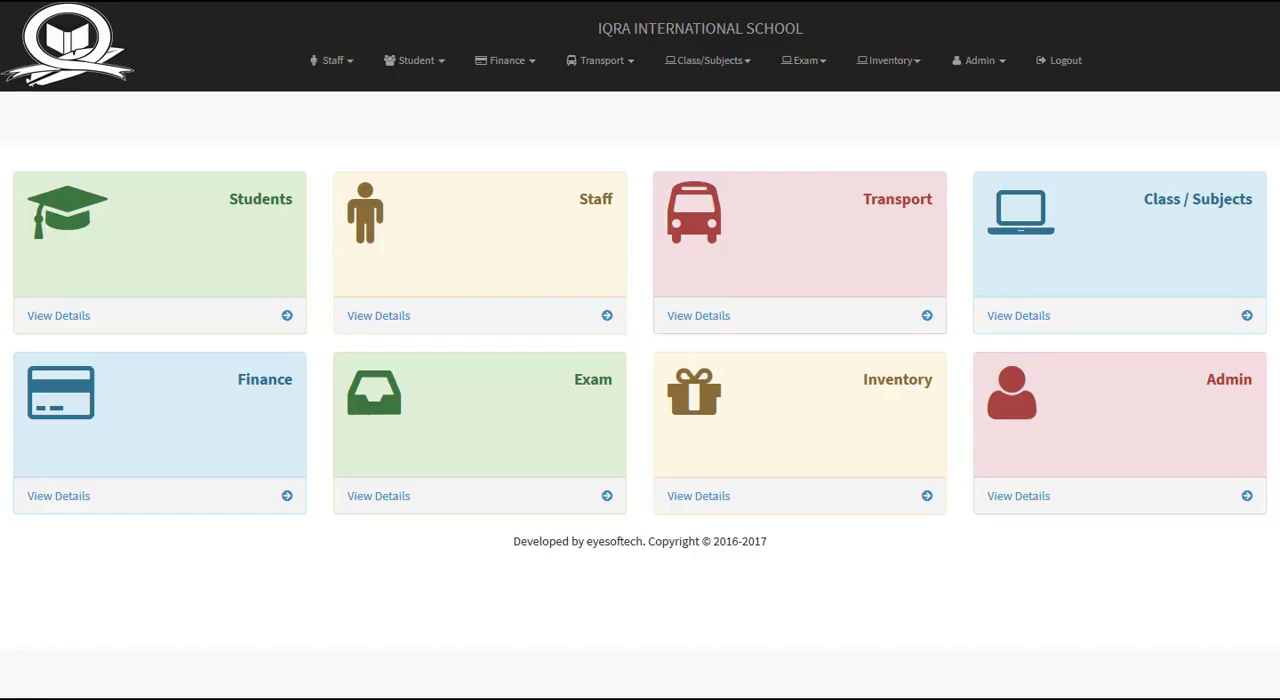
pyautogui.moveTo(312, 495)
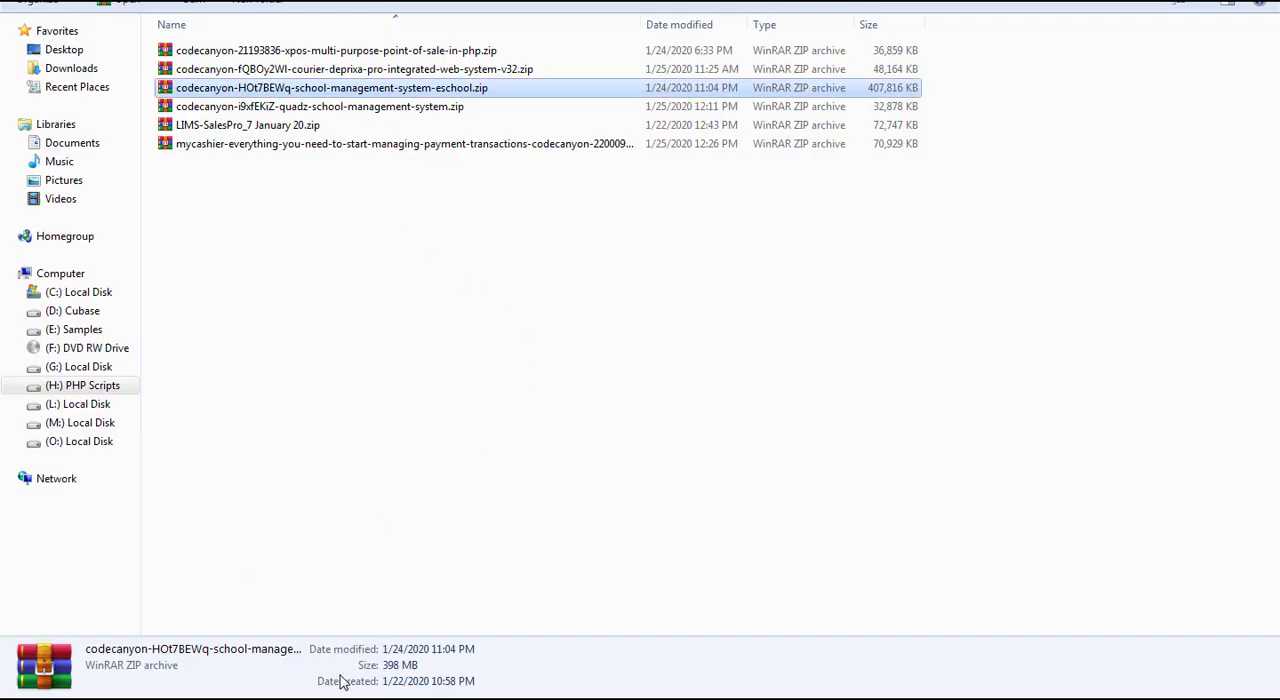
# - Open the eSchool zip archive in WinRAR to view its folders, manuals and SQL file
pyautogui.doubleClick(331, 87)
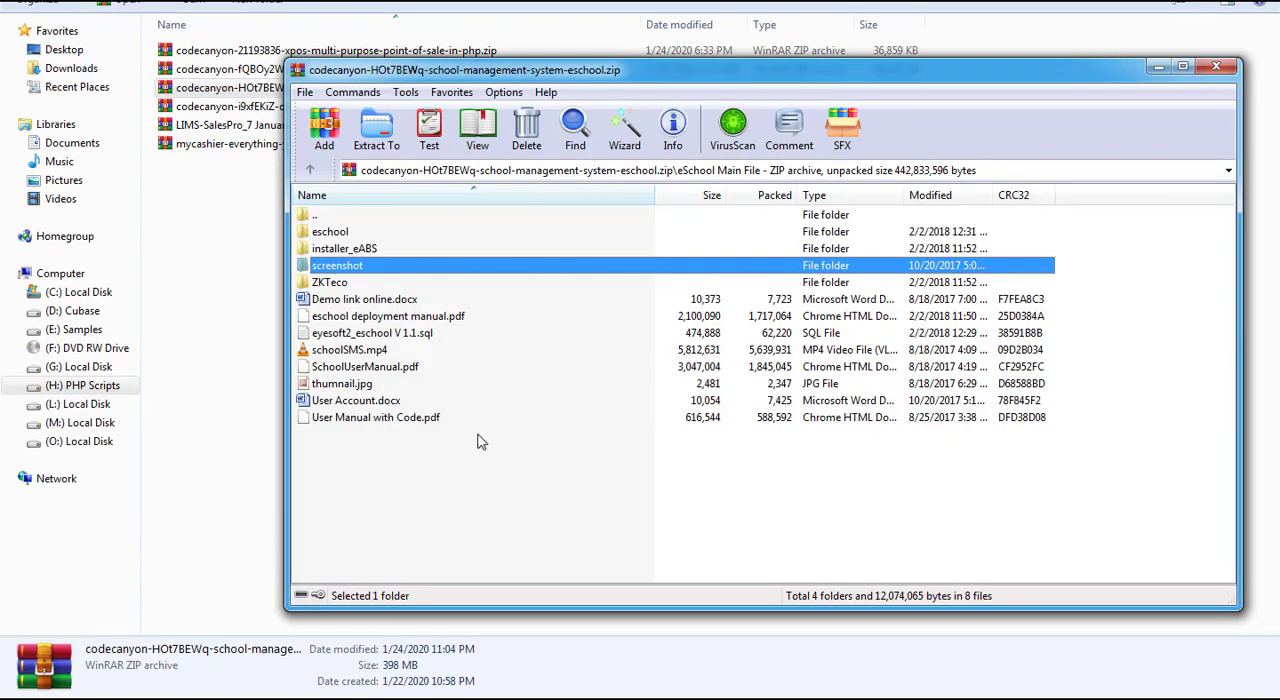
pyautogui.moveTo(1216, 66)
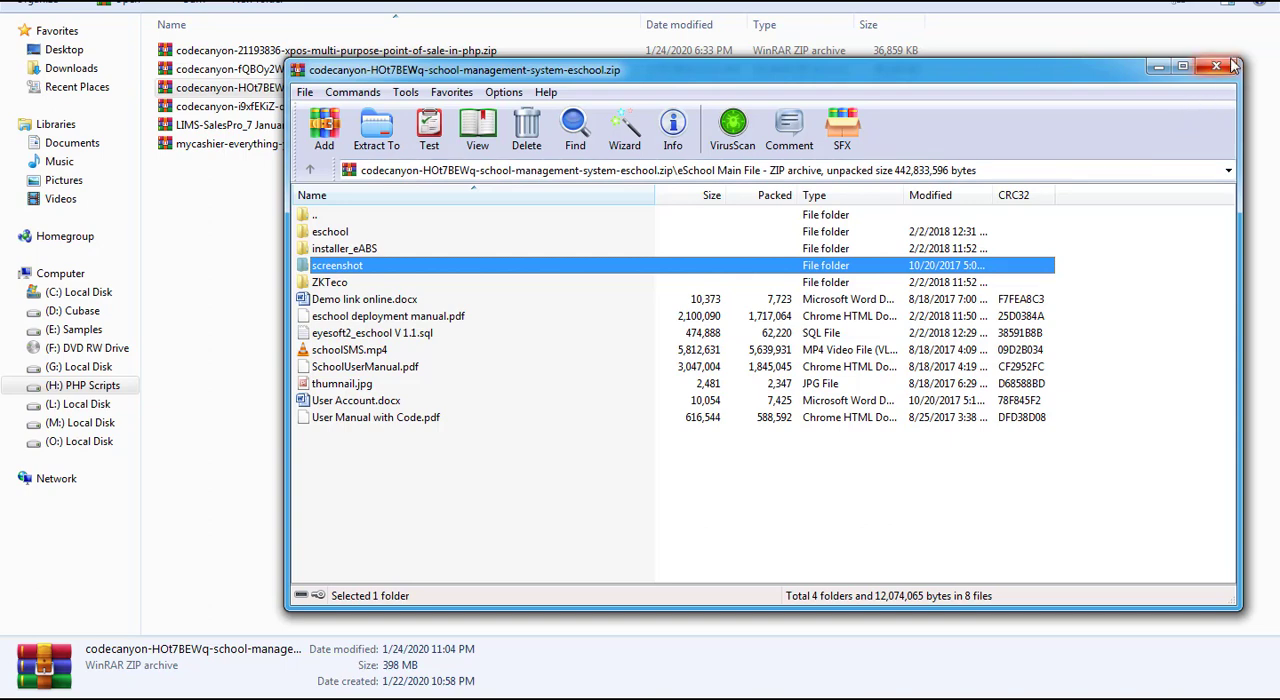
pyautogui.moveTo(1216, 66)
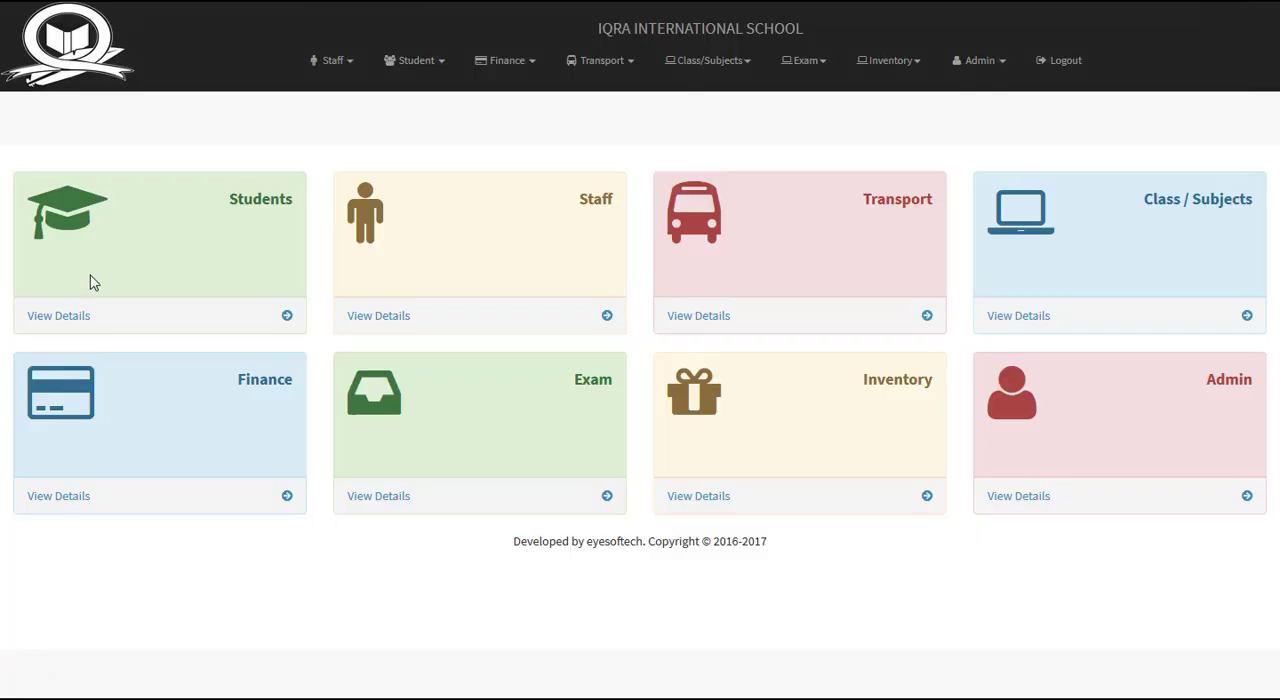
pyautogui.moveTo(127, 604)
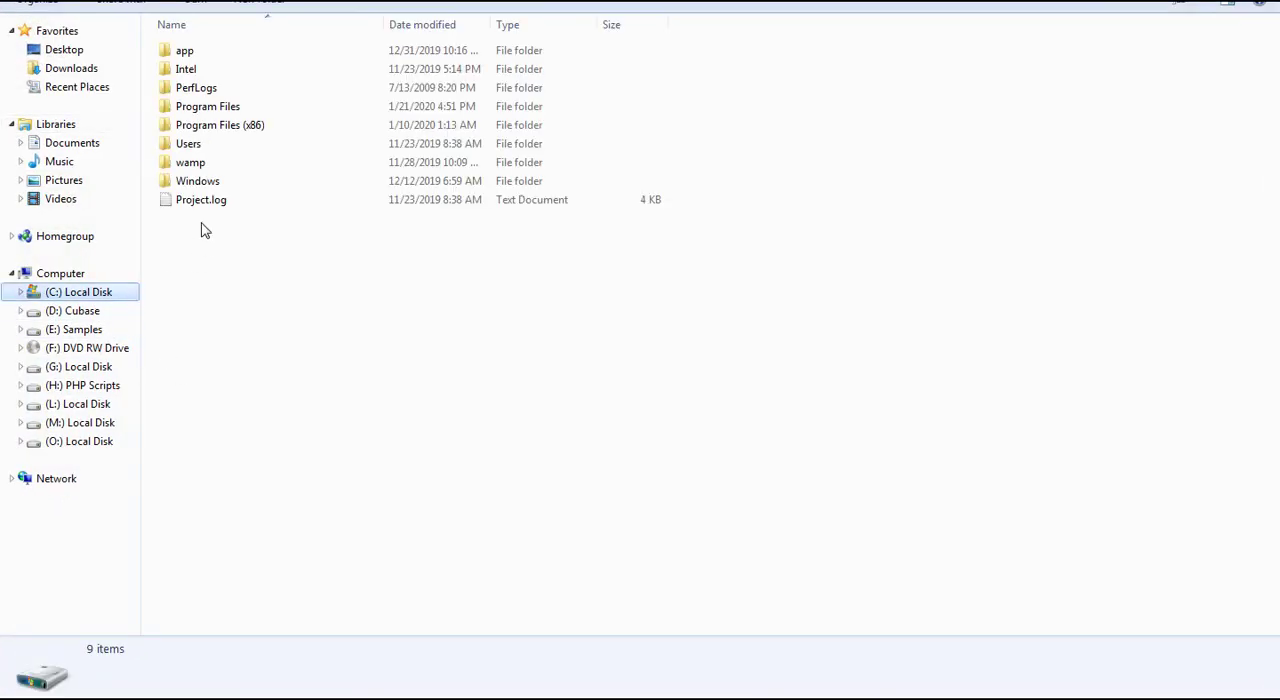
# - Browse the wamp www folder into the eschool project and its application folder
pyautogui.doubleClick(190, 162)
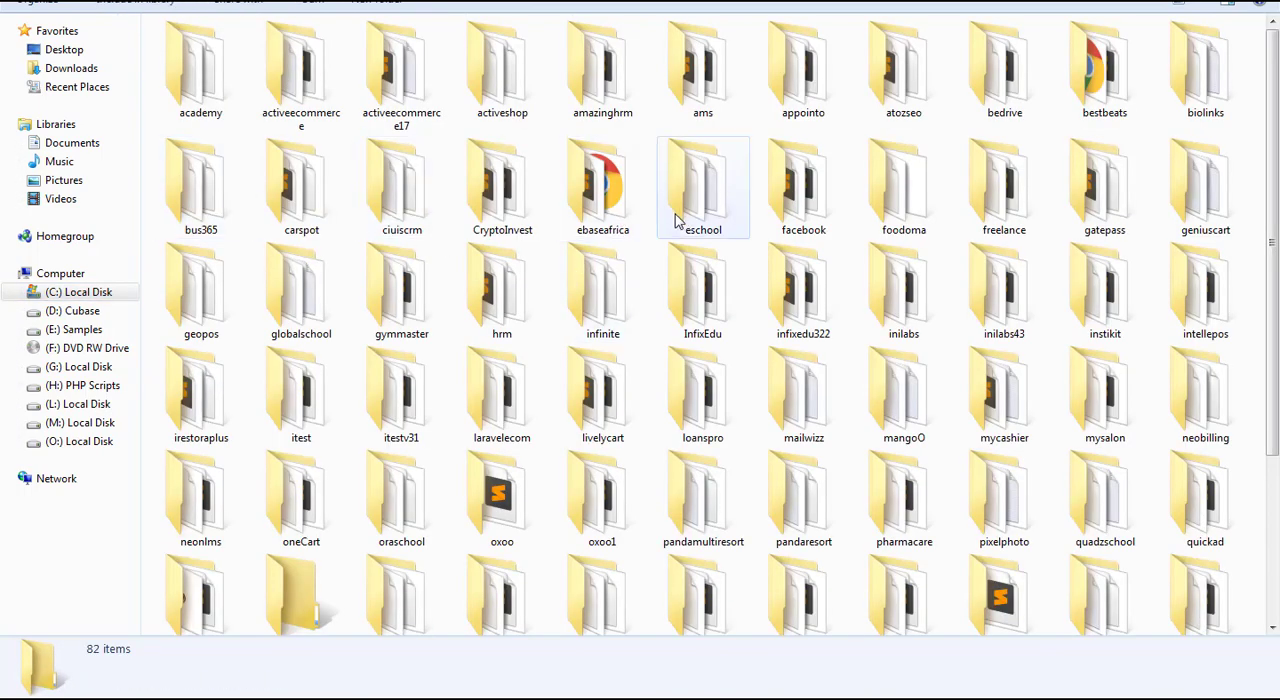
pyautogui.doubleClick(703, 187)
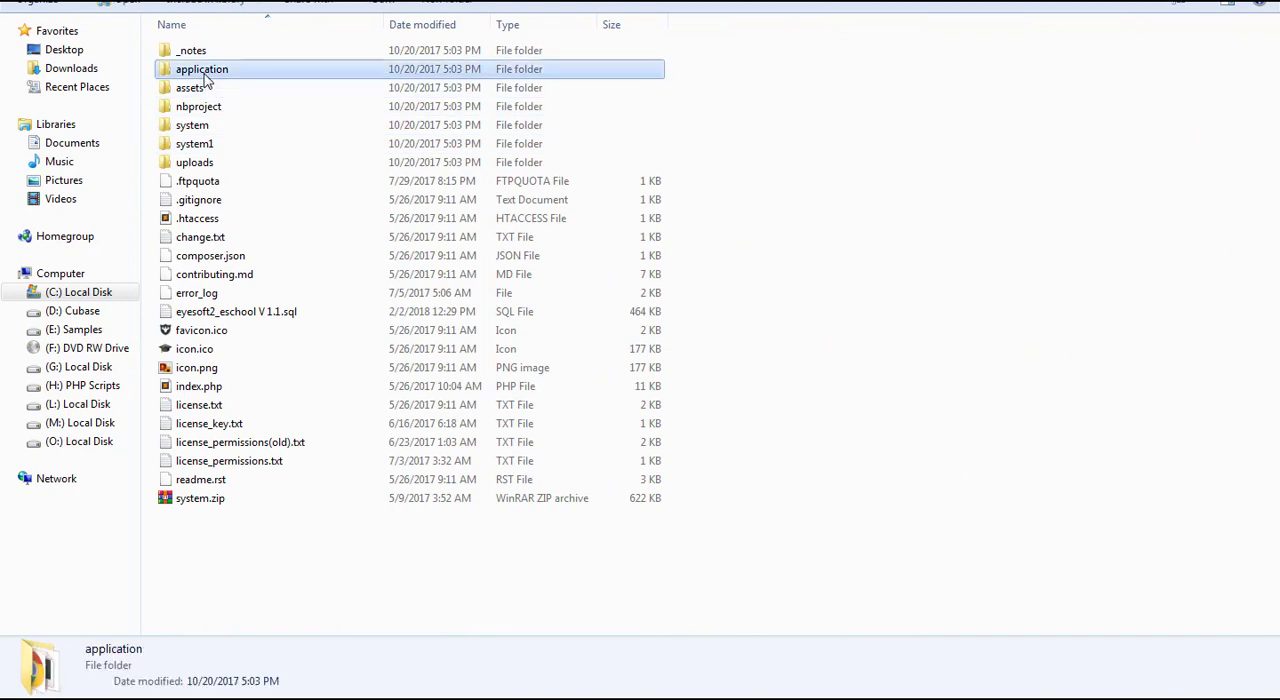
pyautogui.doubleClick(202, 69)
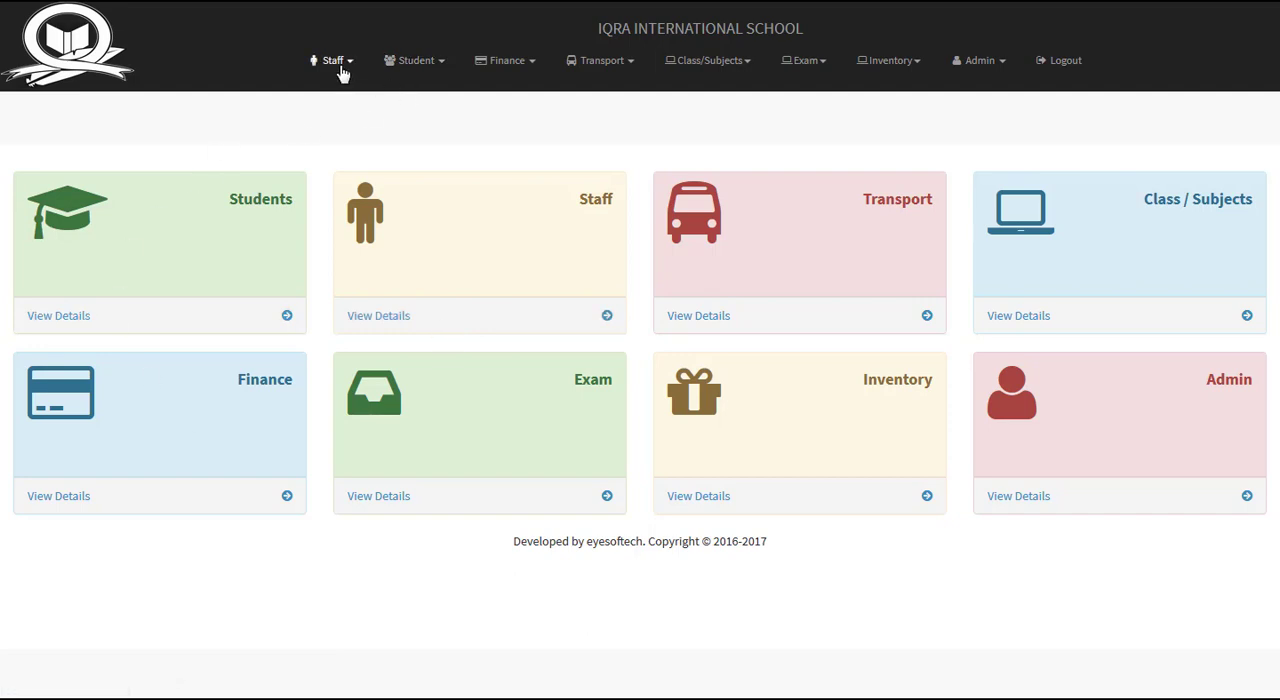
# - Open the Staff, Finance and Admin menus, then log out to the sign-in page
pyautogui.click(332, 60)
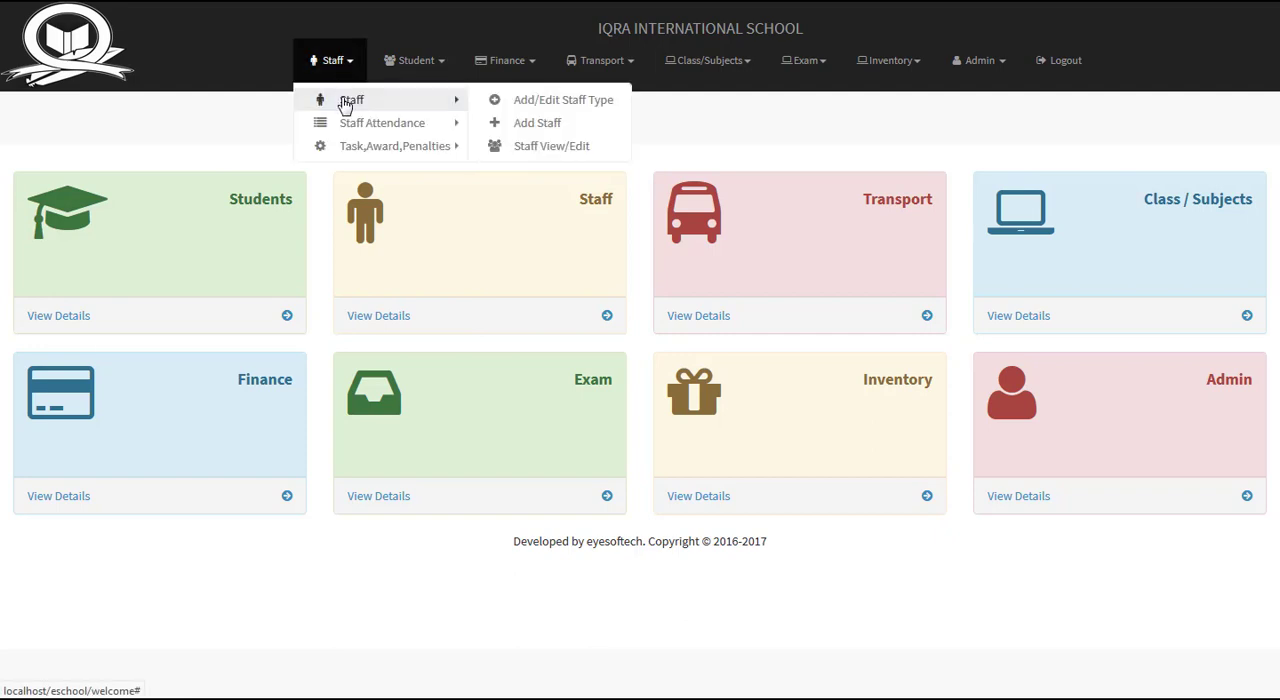
pyautogui.moveTo(395, 145)
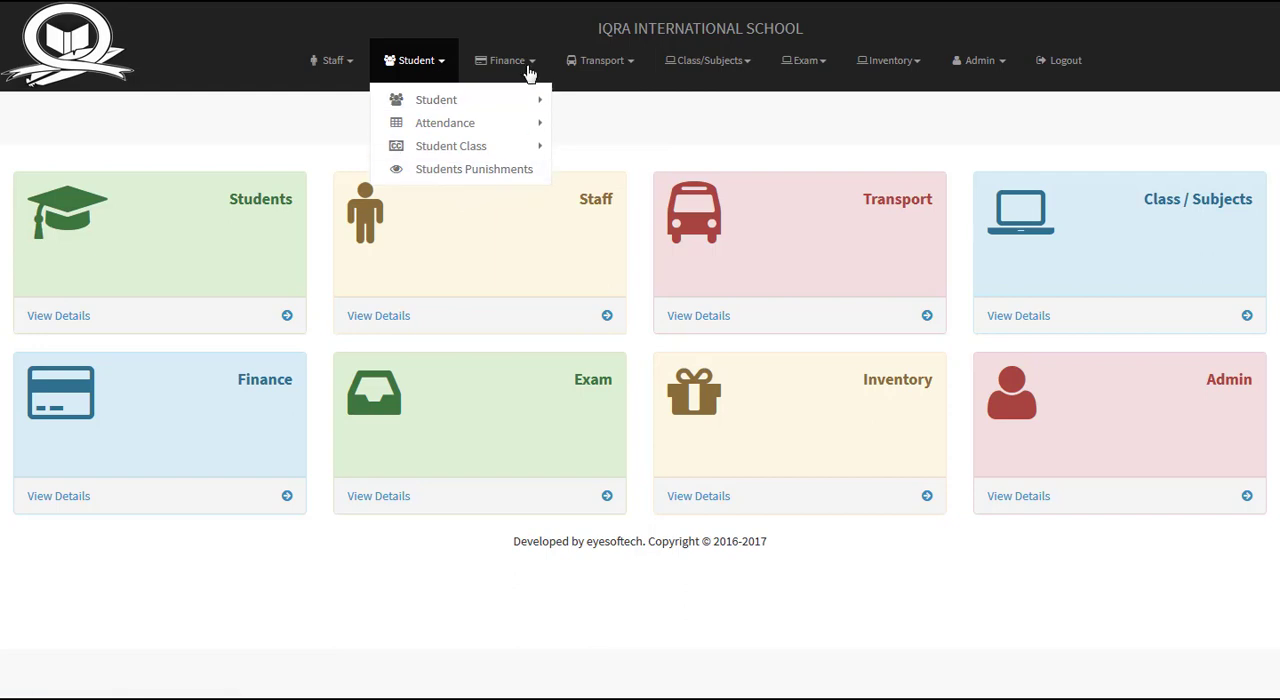
pyautogui.click(600, 60)
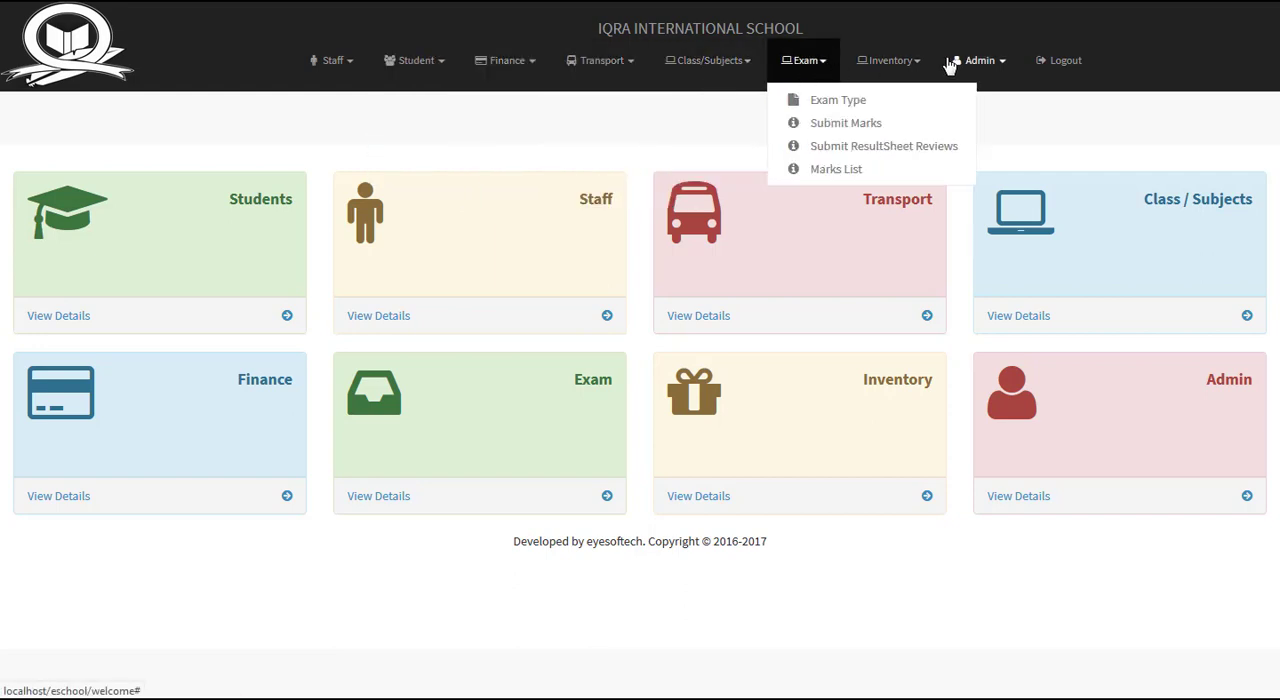
pyautogui.click(978, 60)
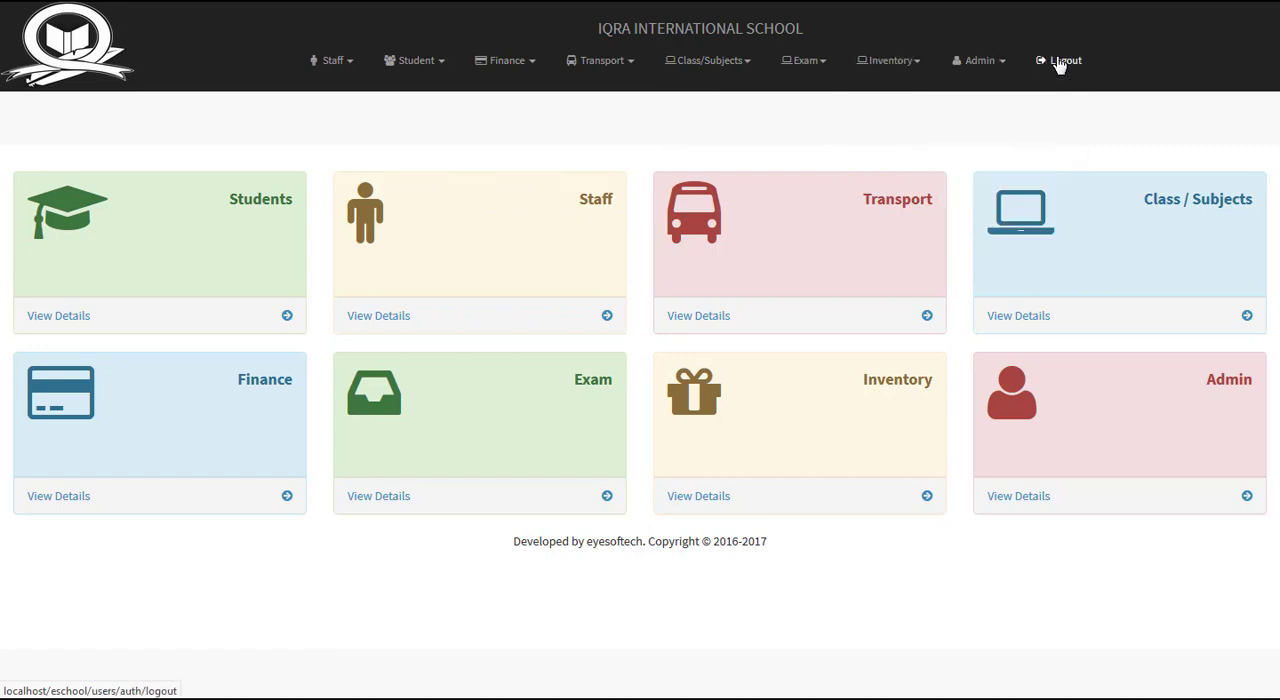
pyautogui.click(1066, 60)
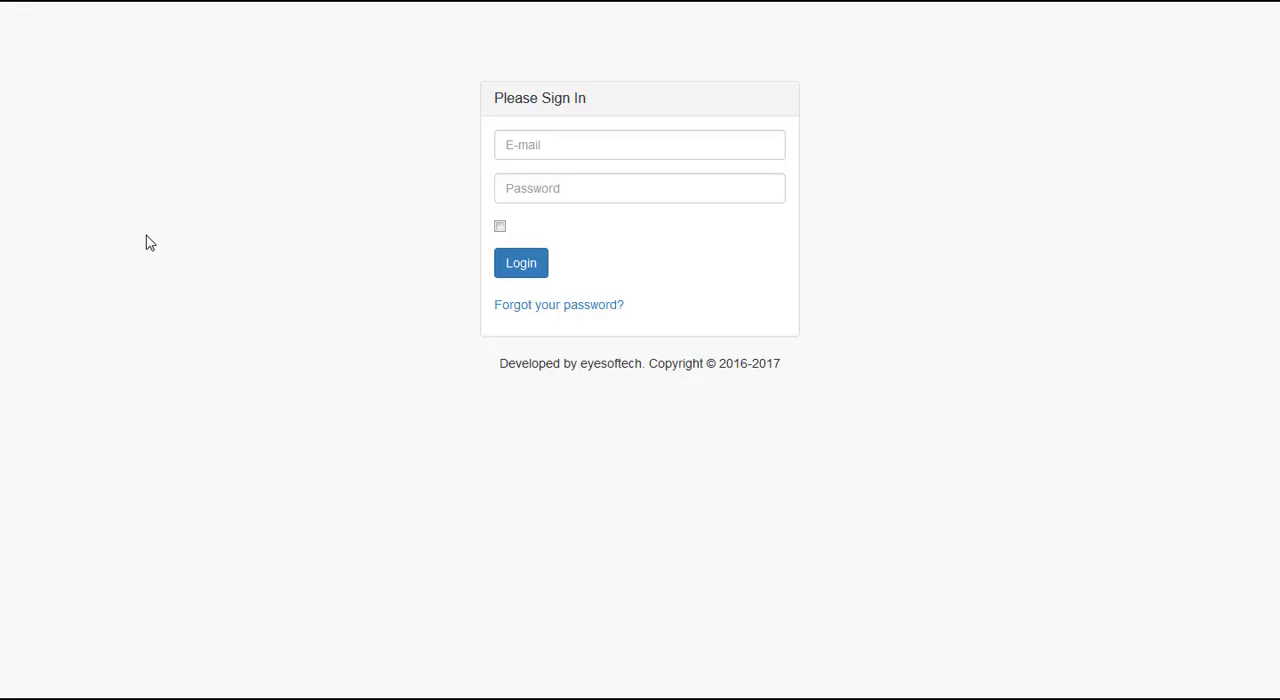